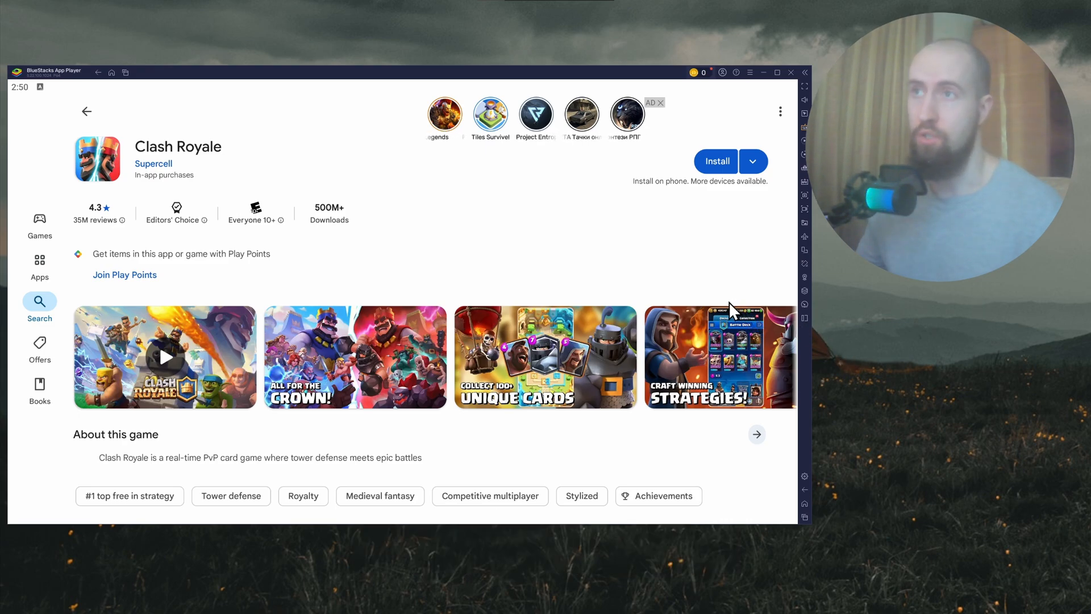
mouse_move(445, 264)
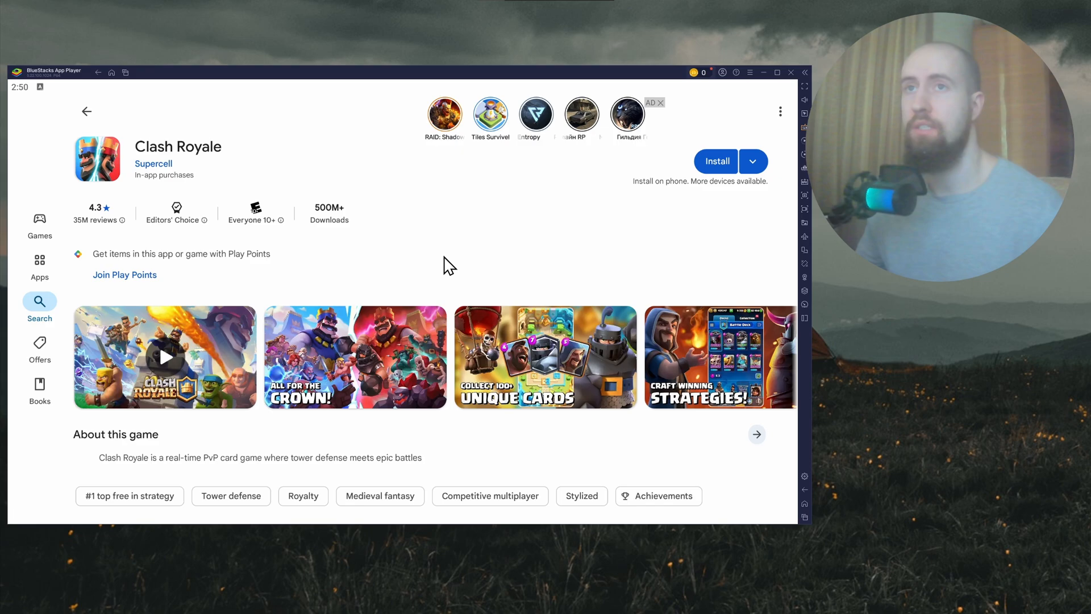
- Check internal shared storage free space (130 GB of 135 GB), then leave the file manager
click(658, 103)
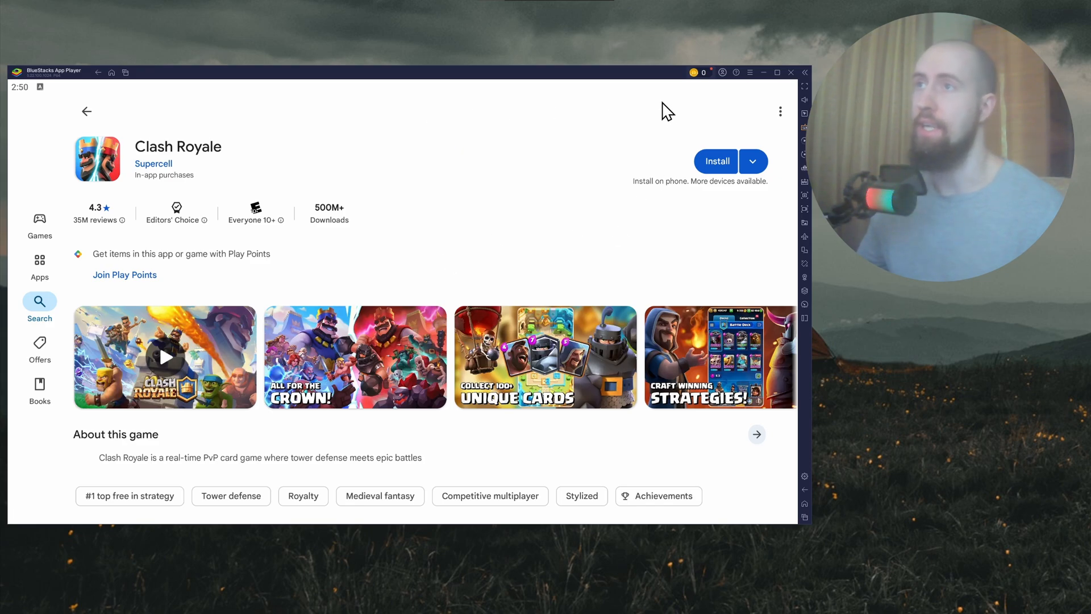
mouse_move(689, 232)
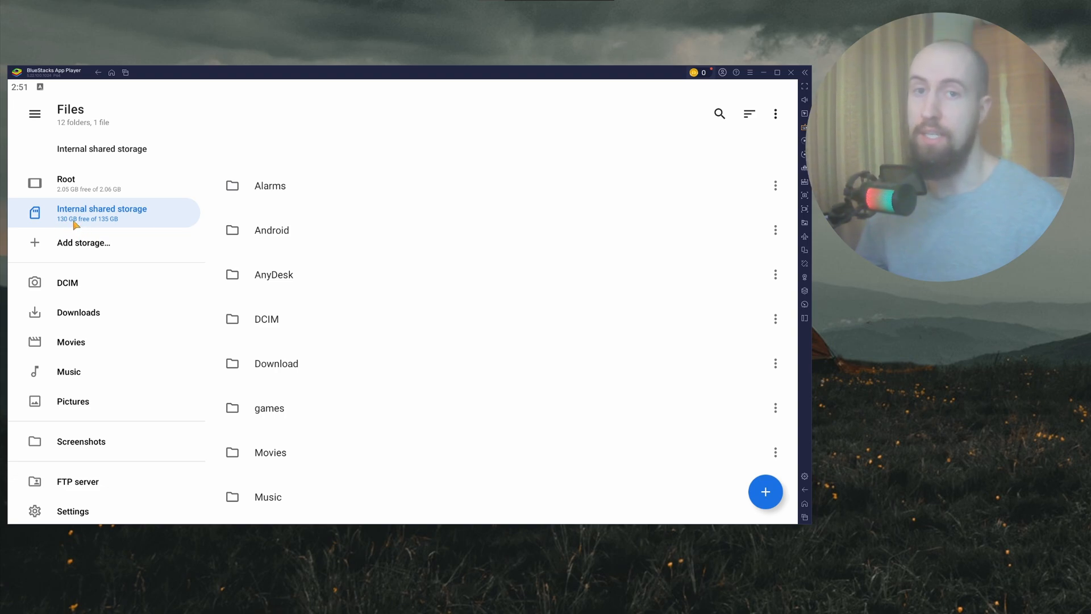
mouse_move(120, 200)
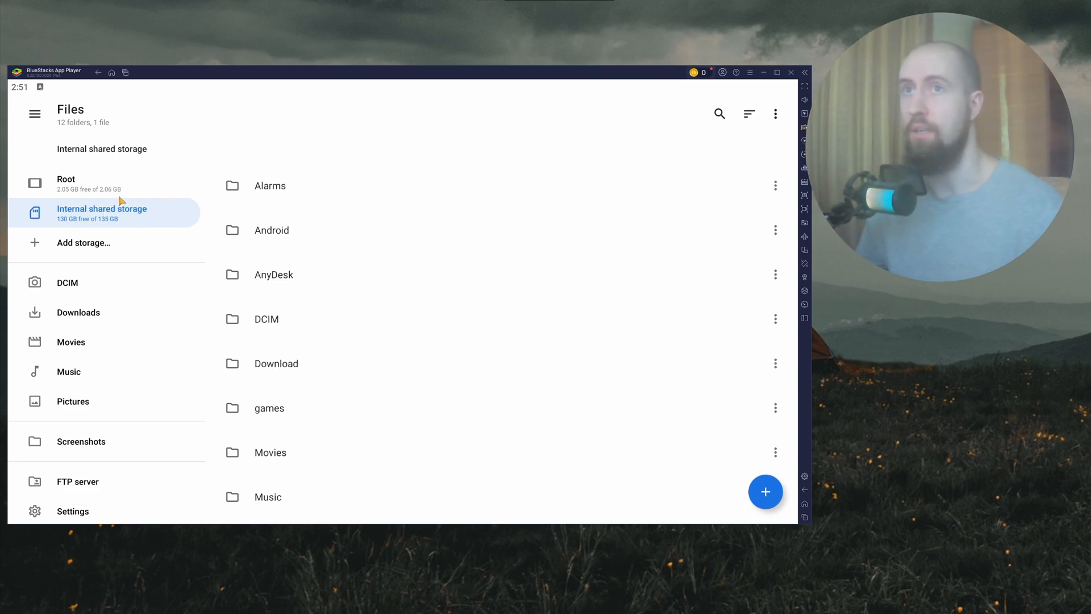
mouse_move(111, 73)
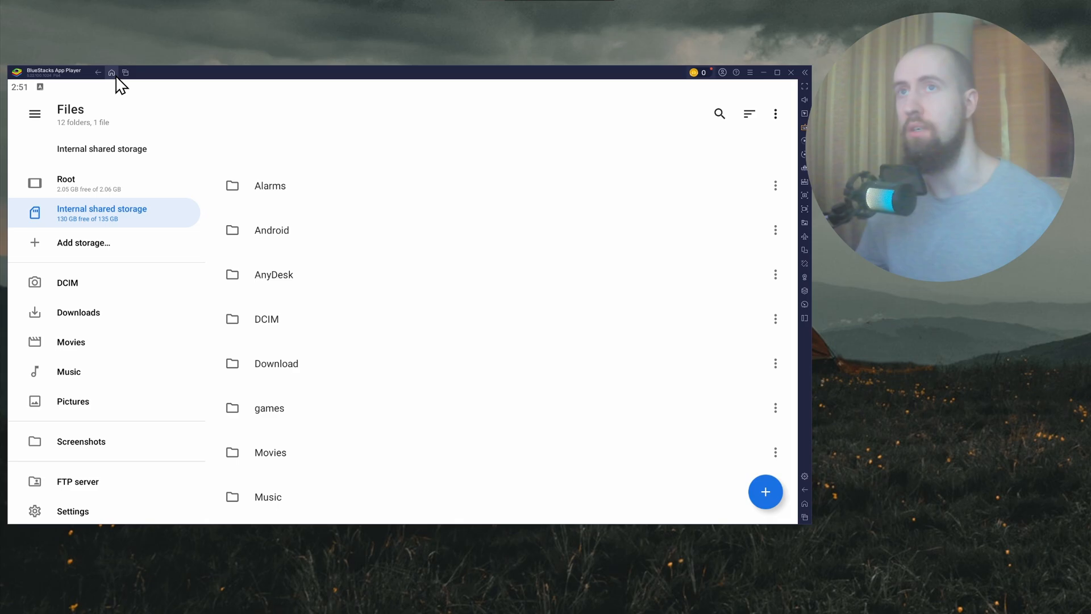
click(111, 72)
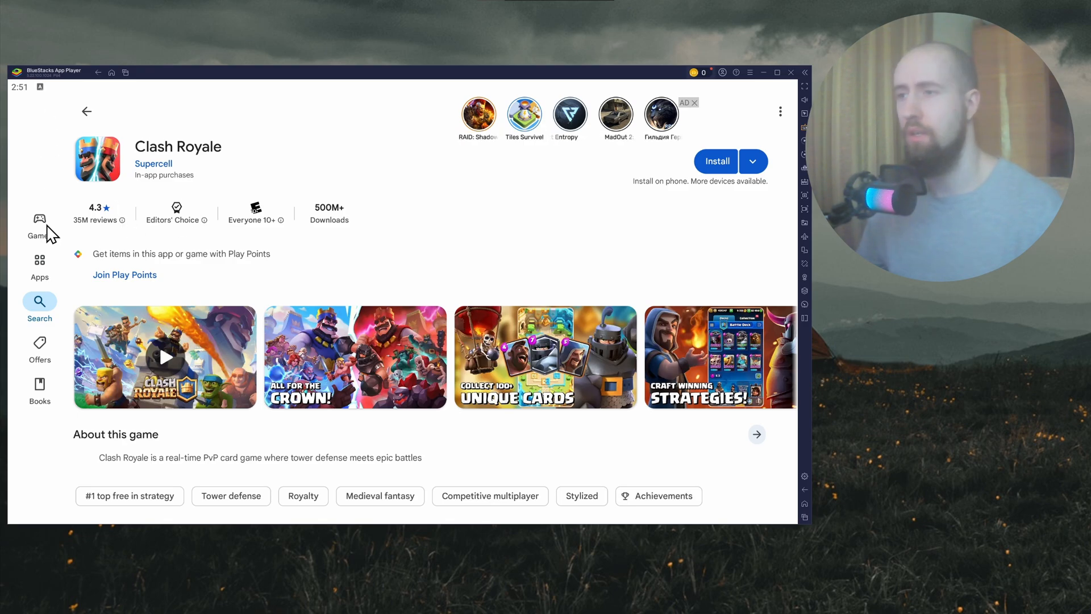
mouse_move(560, 178)
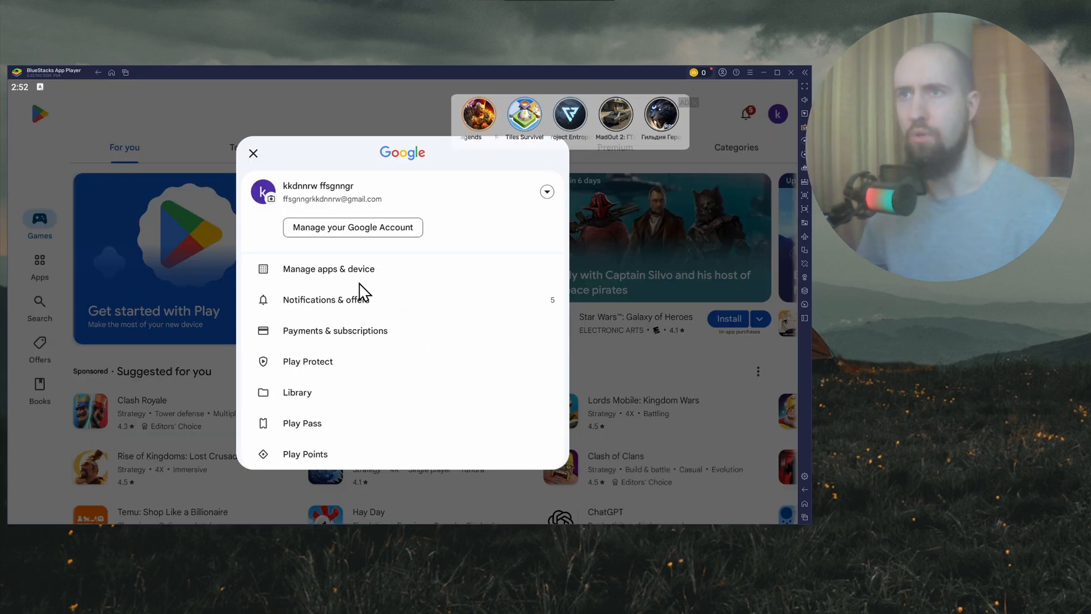
- Scroll the Play Store account menu and go into Manage apps & device
scroll(down, 3)
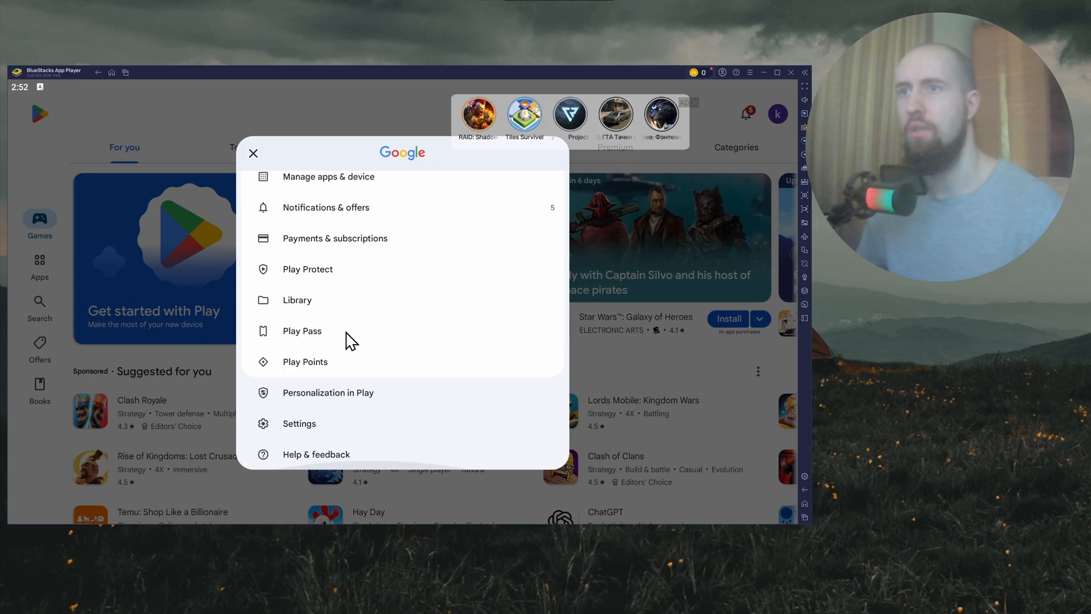
click(327, 176)
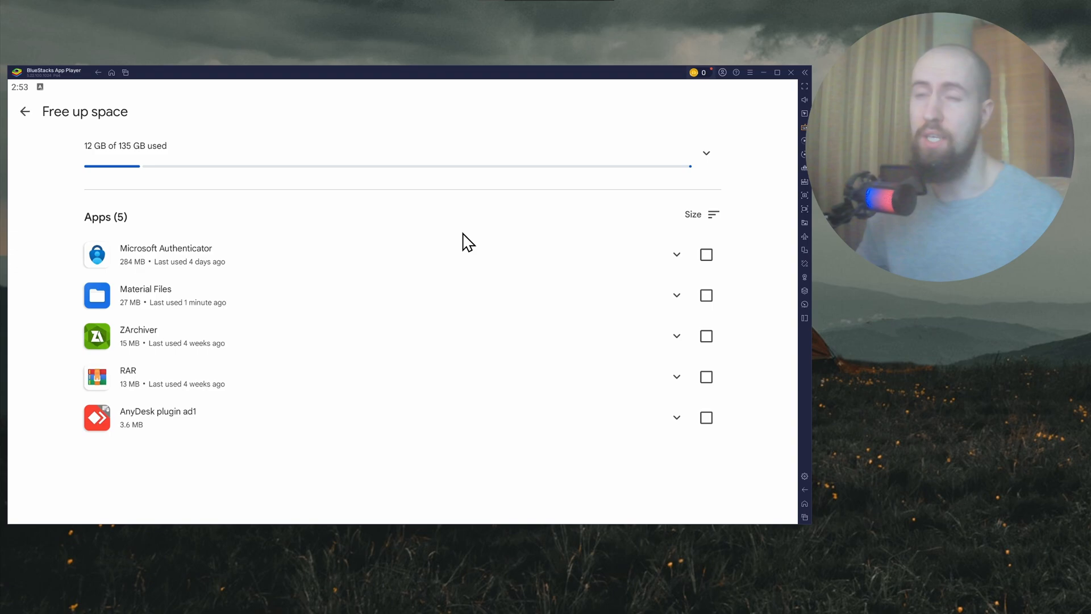
mouse_move(514, 265)
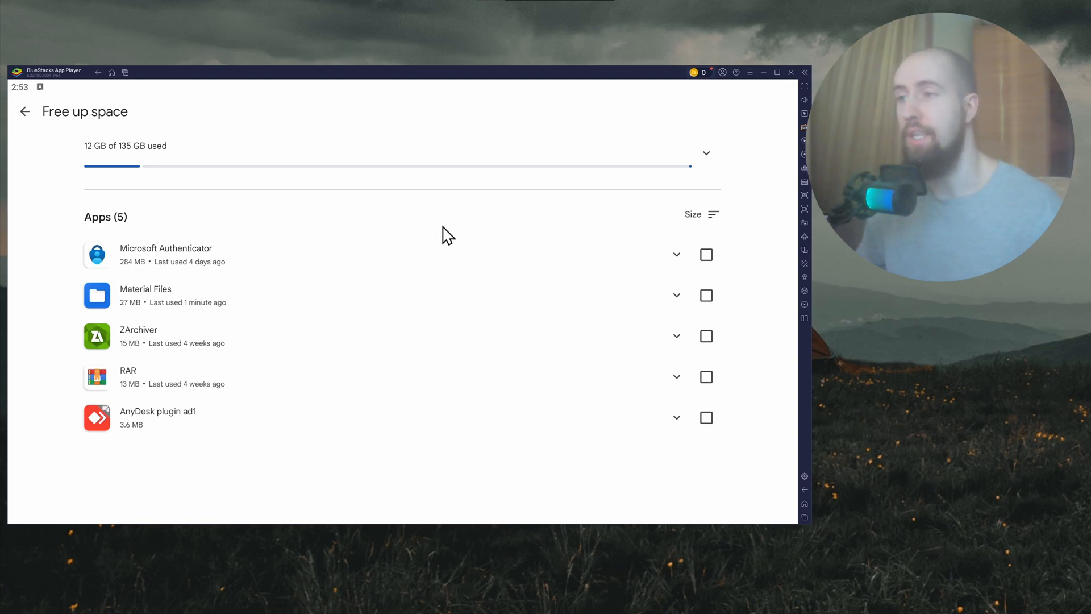
mouse_move(386, 233)
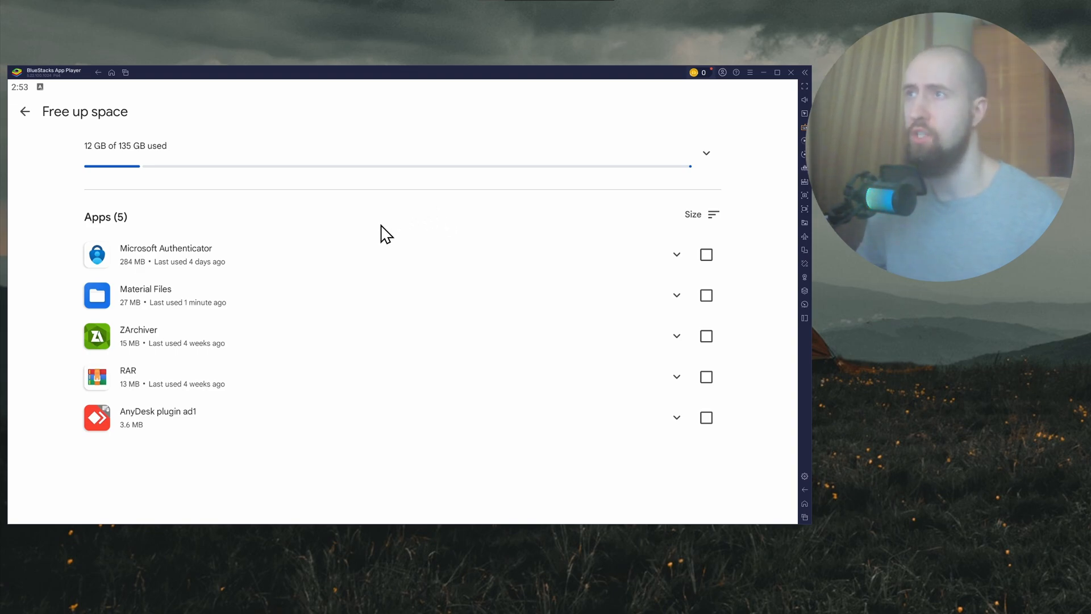
mouse_move(597, 159)
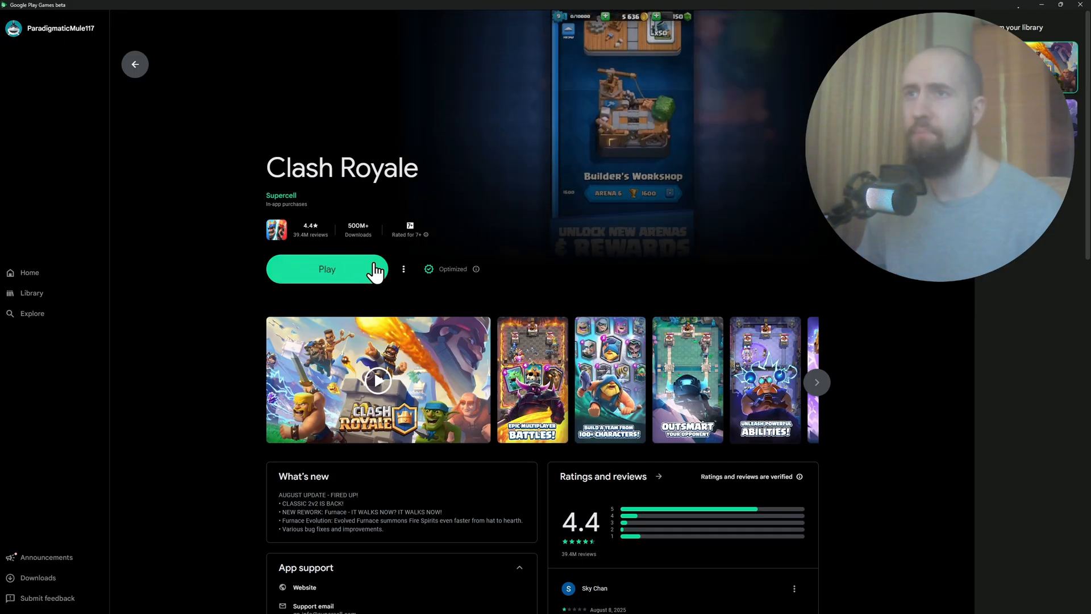
- Launch Clash Royale from Google Play Games beta, then close the running game window
click(326, 269)
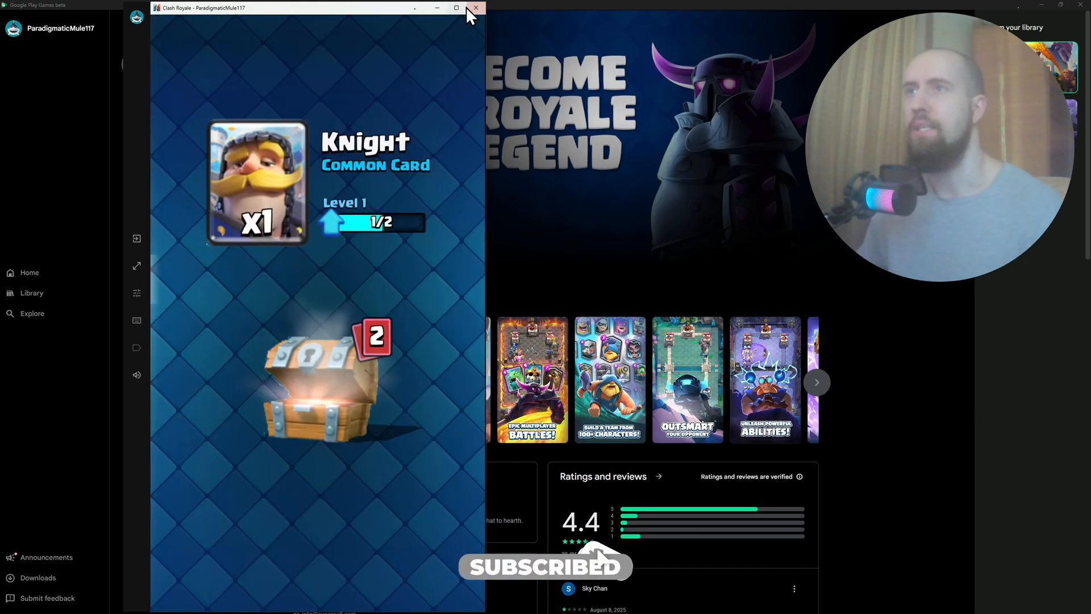
click(476, 8)
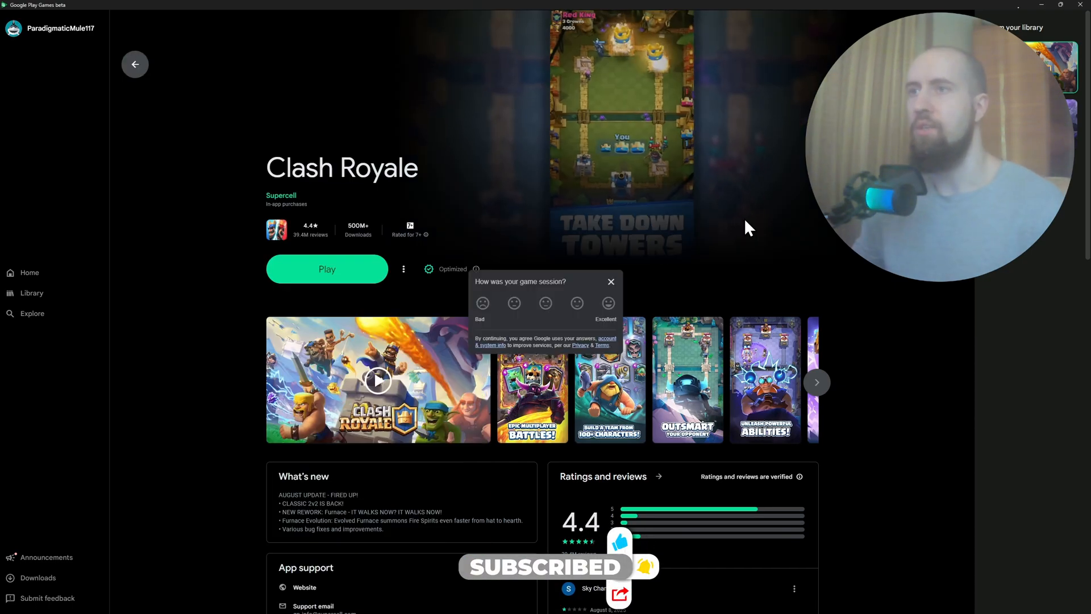